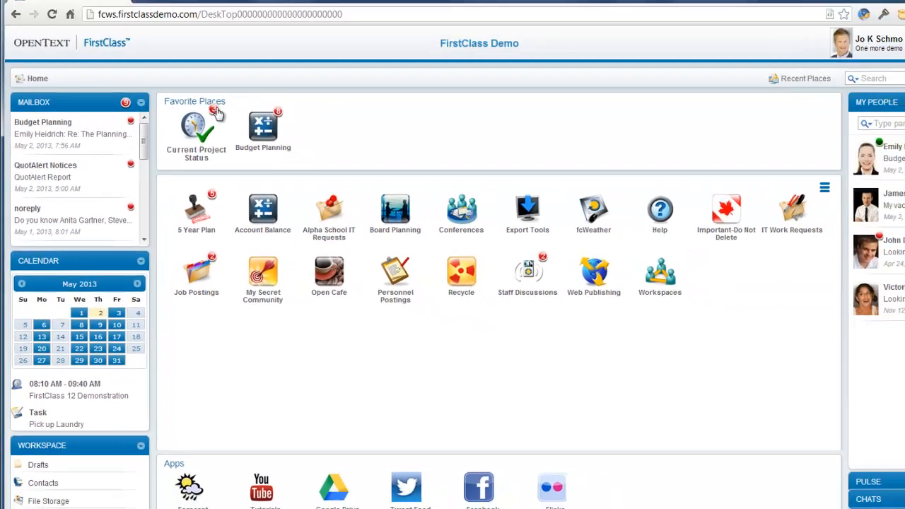
Open Budget Planning, view the 'Important Planning Meeting' draft in Drafts, then close it and the Drafts pane.
{"action": "double_click", "coordinate": [263, 127]}
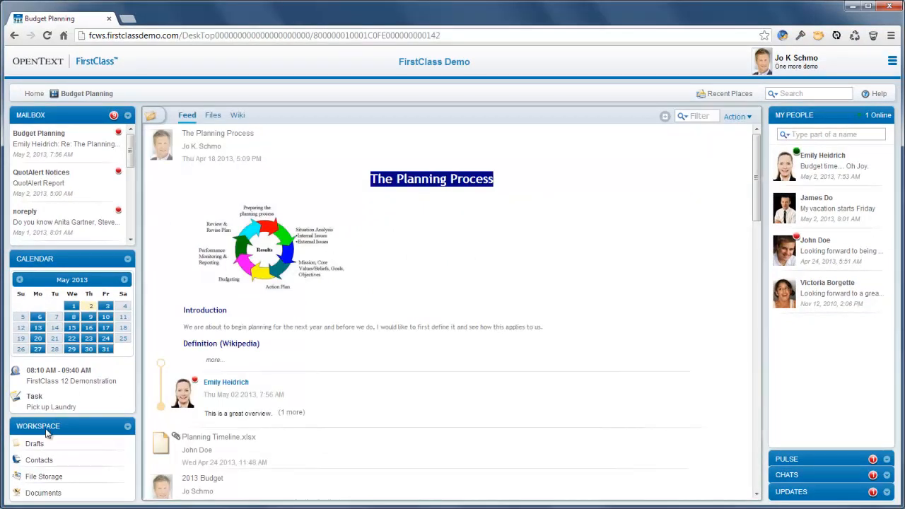
{"action": "left_click", "coordinate": [35, 444]}
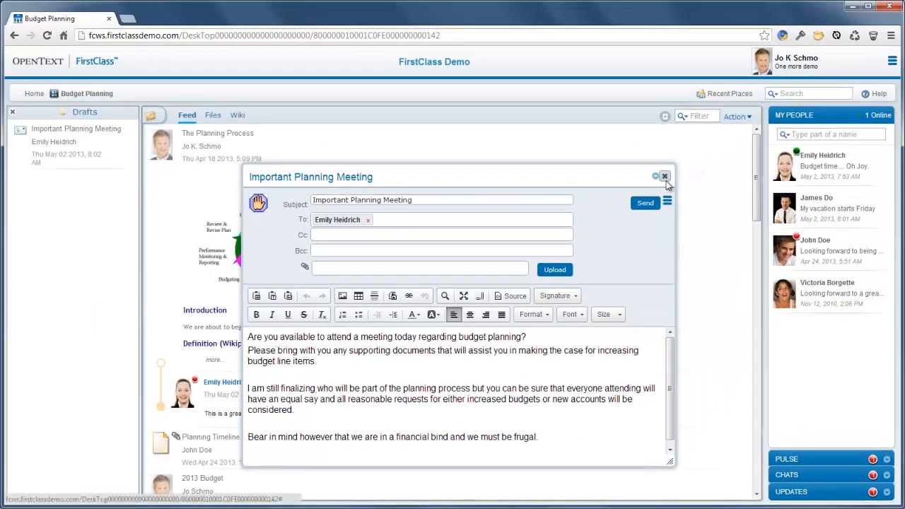
{"action": "left_click", "coordinate": [664, 176]}
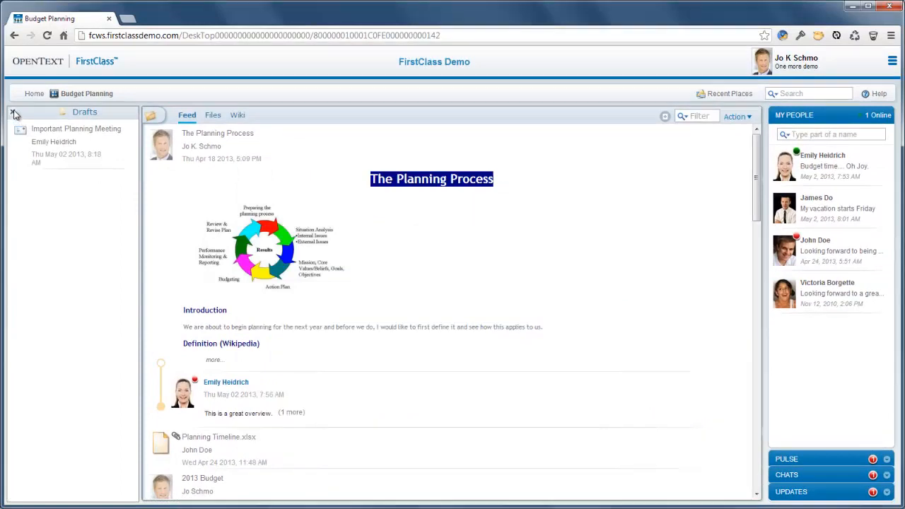
{"action": "left_click", "coordinate": [14, 115]}
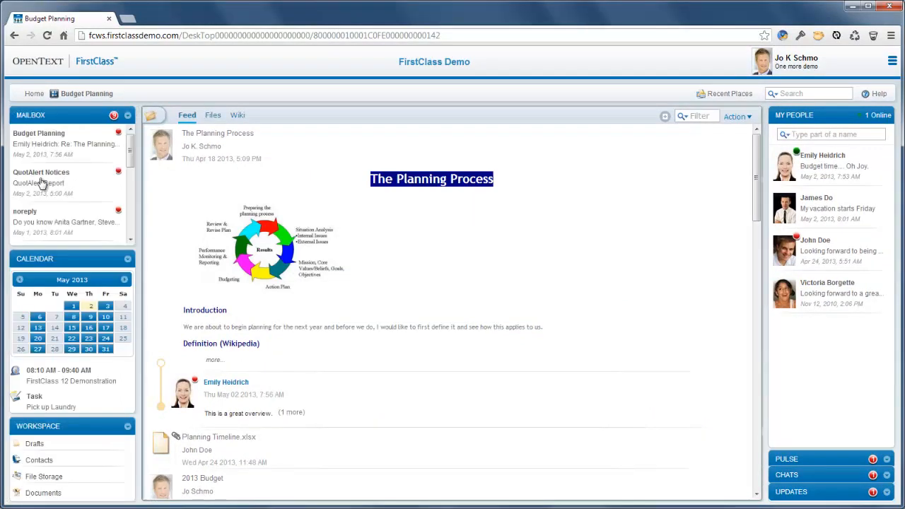
Open the QuotAlert Report from the Mailbox and resize the browser window.
{"action": "left_click", "coordinate": [41, 172]}
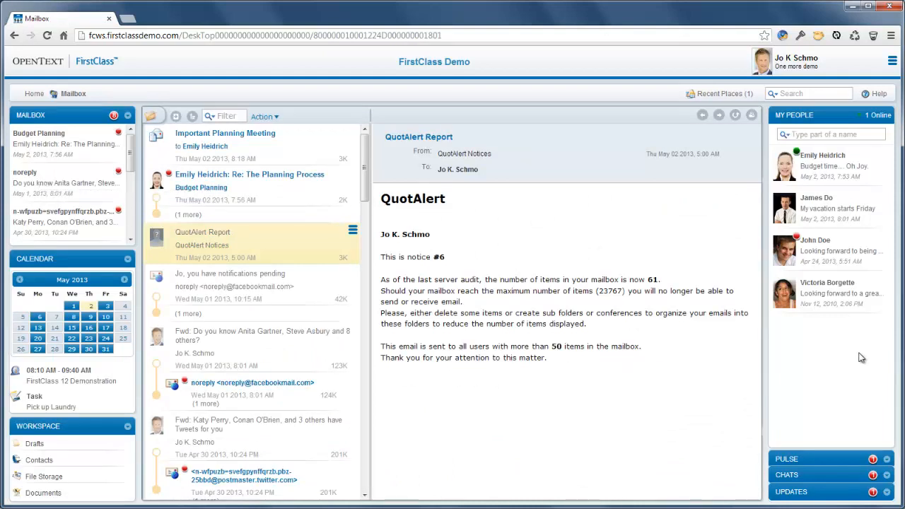
{"action": "mouse_move", "coordinate": [899, 347]}
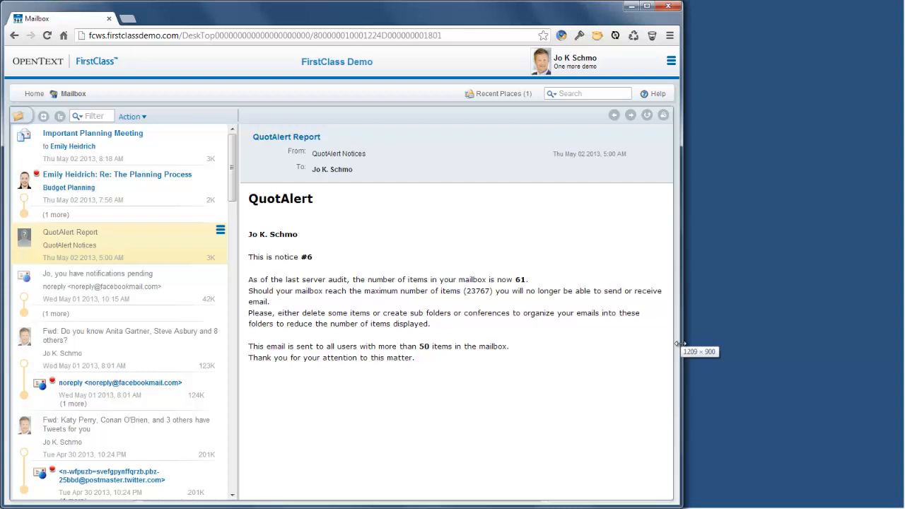
{"action": "left_click_drag", "start_coordinate": [676, 342], "coordinate": [798, 361]}
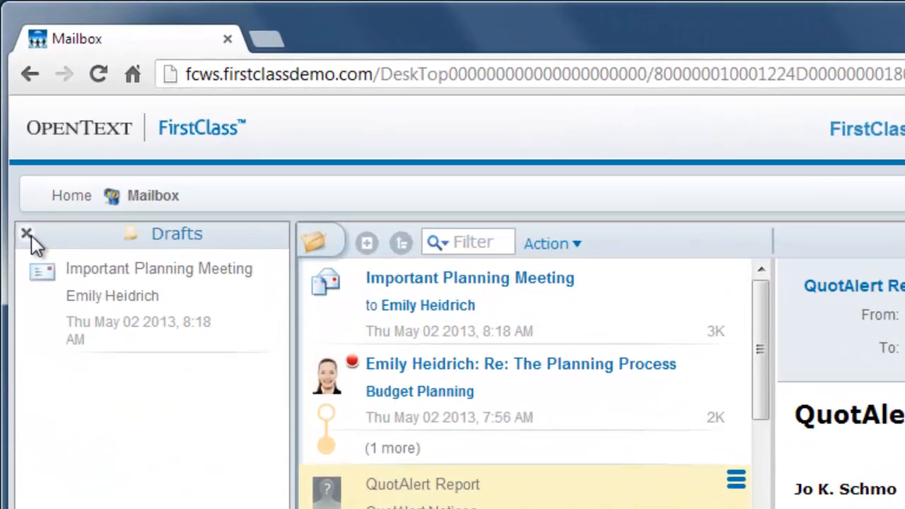
Close the Drafts pane and go back to the Home desktop.
{"action": "left_click", "coordinate": [26, 233]}
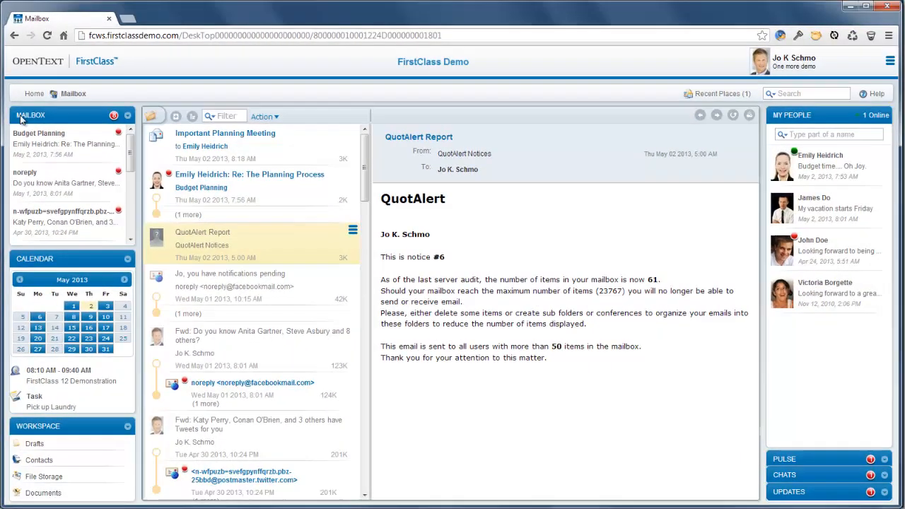
{"action": "mouse_move", "coordinate": [216, 151]}
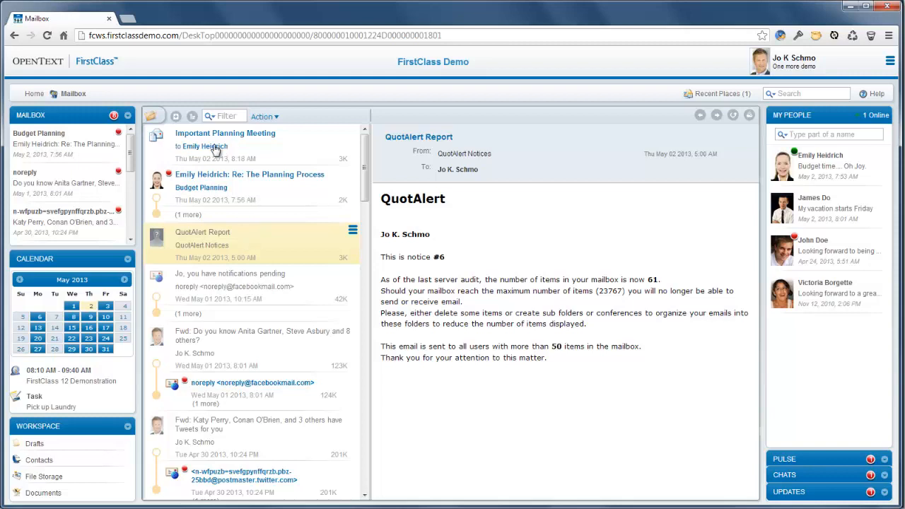
{"action": "left_click", "coordinate": [34, 94]}
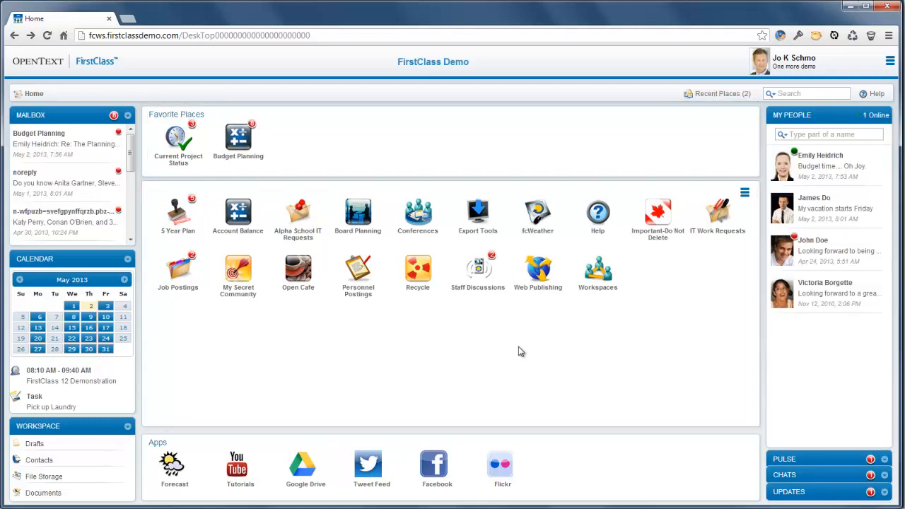
{"action": "mouse_move", "coordinate": [509, 349]}
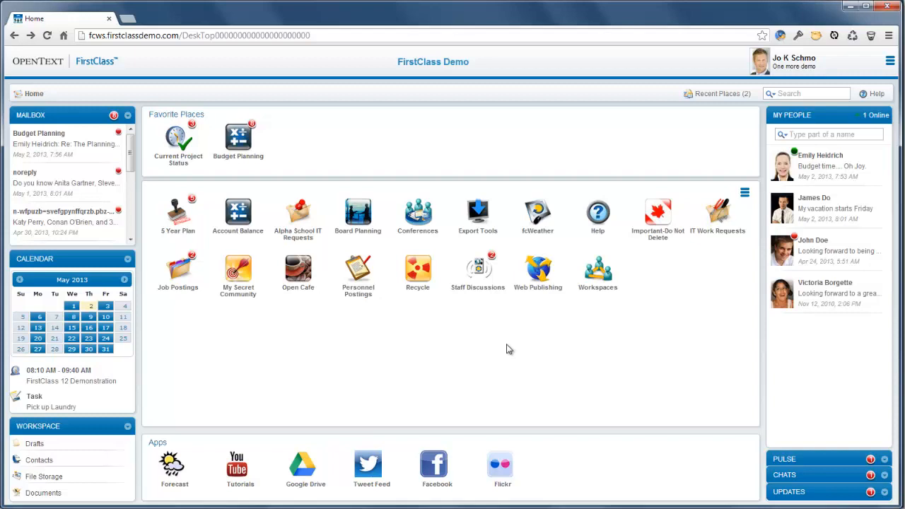
{"action": "mouse_move", "coordinate": [478, 272]}
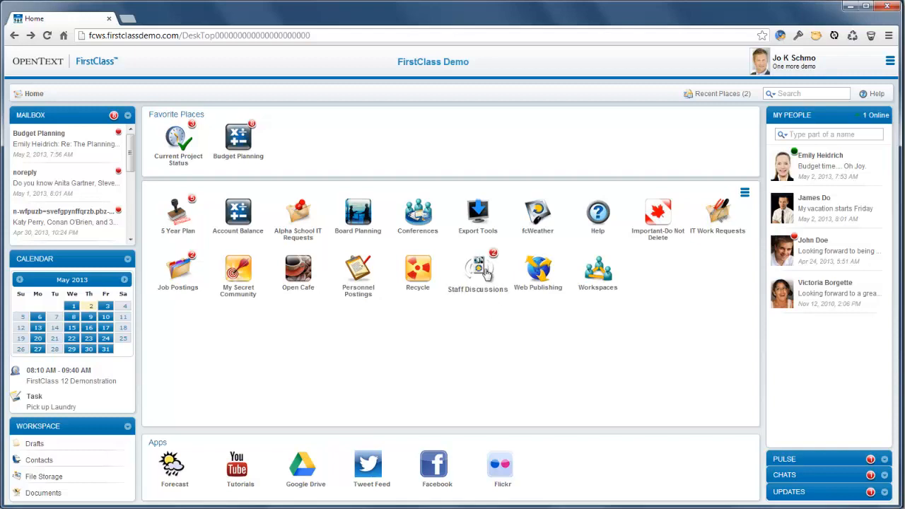
Open Staff Discussions and show the New Container / Show Deleted desktop menu.
{"action": "double_click", "coordinate": [478, 269]}
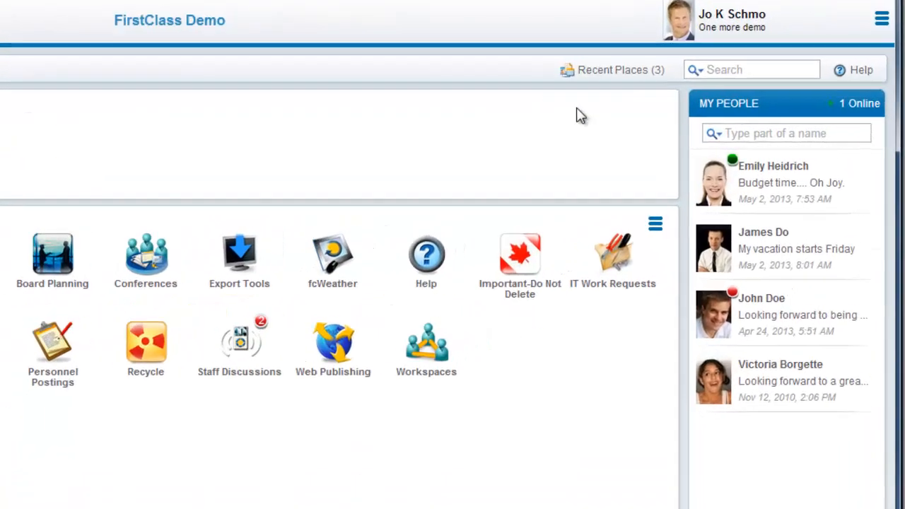
{"action": "left_click", "coordinate": [655, 225]}
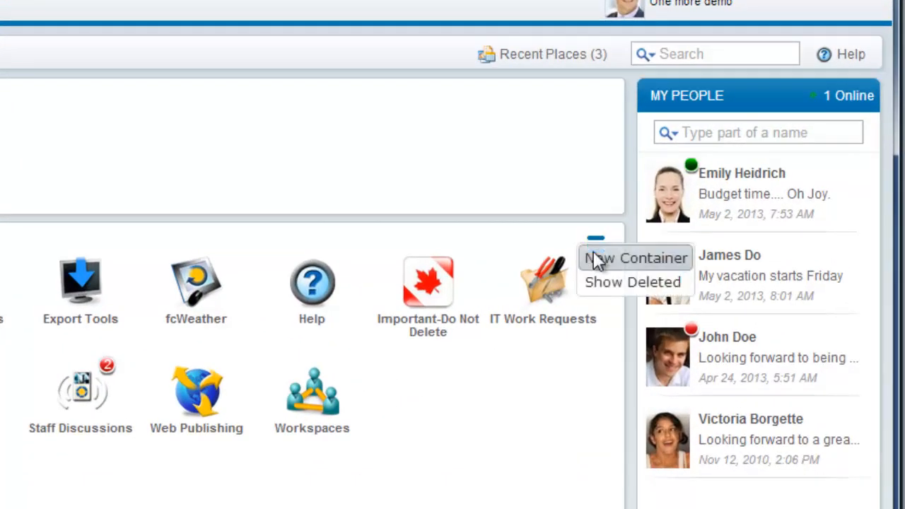
{"action": "mouse_move", "coordinate": [469, 494]}
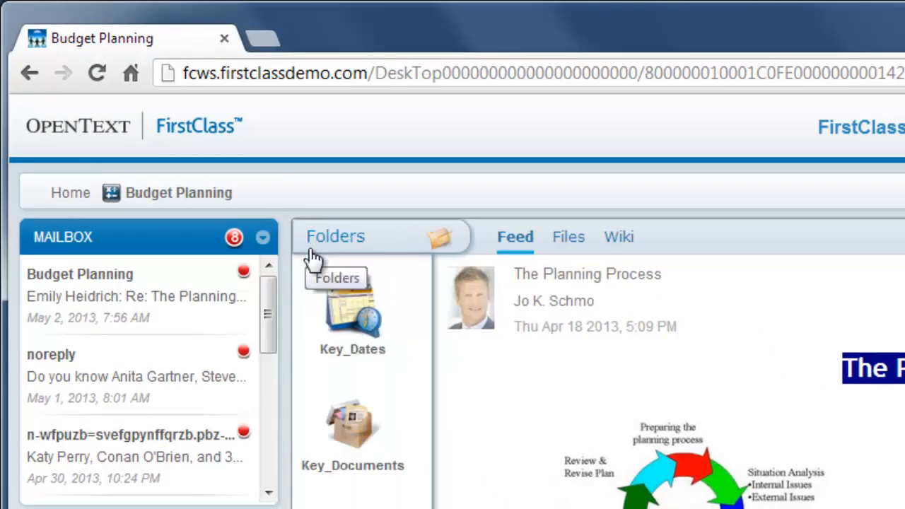
Browse Key_Documents, return to Budget Planning, then go back Home.
{"action": "double_click", "coordinate": [352, 424]}
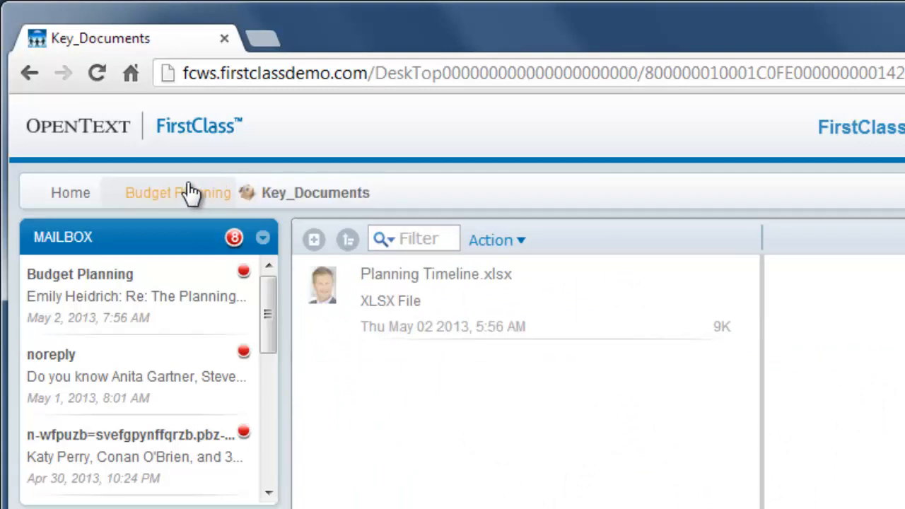
{"action": "left_click", "coordinate": [177, 193]}
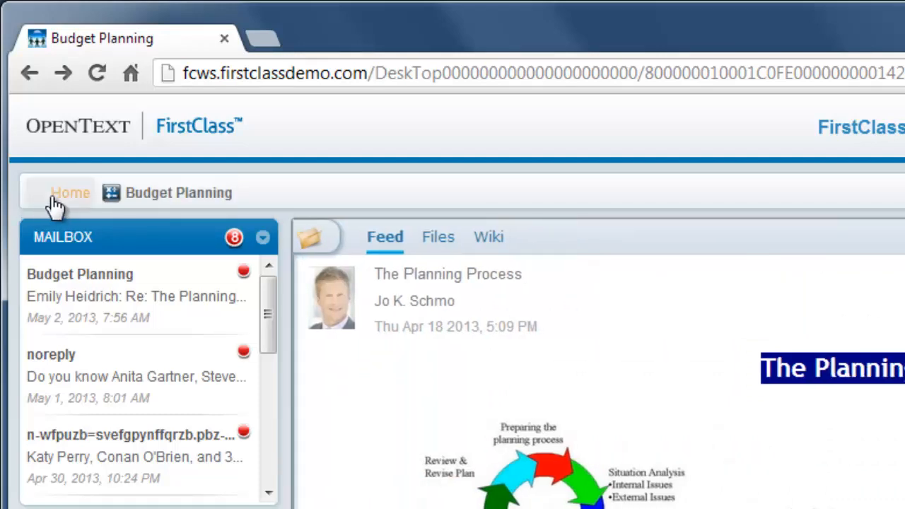
{"action": "left_click", "coordinate": [69, 192]}
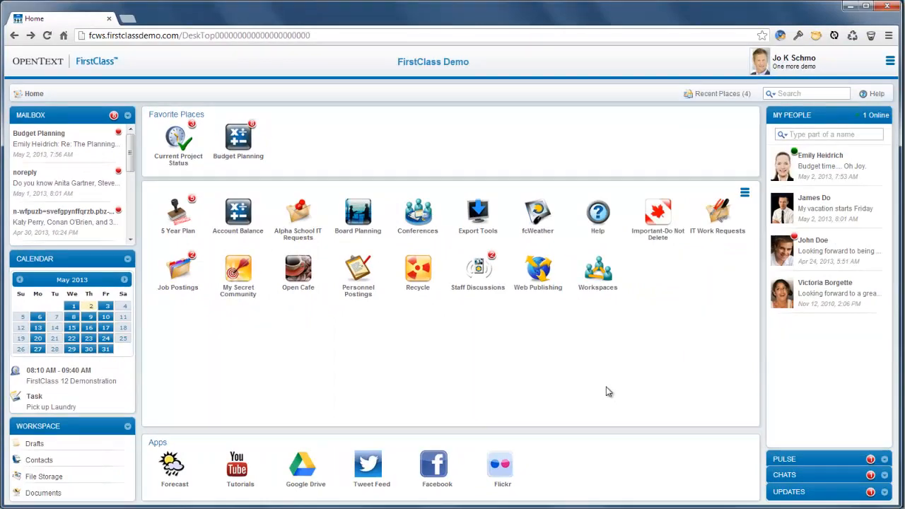
{"action": "mouse_move", "coordinate": [584, 373]}
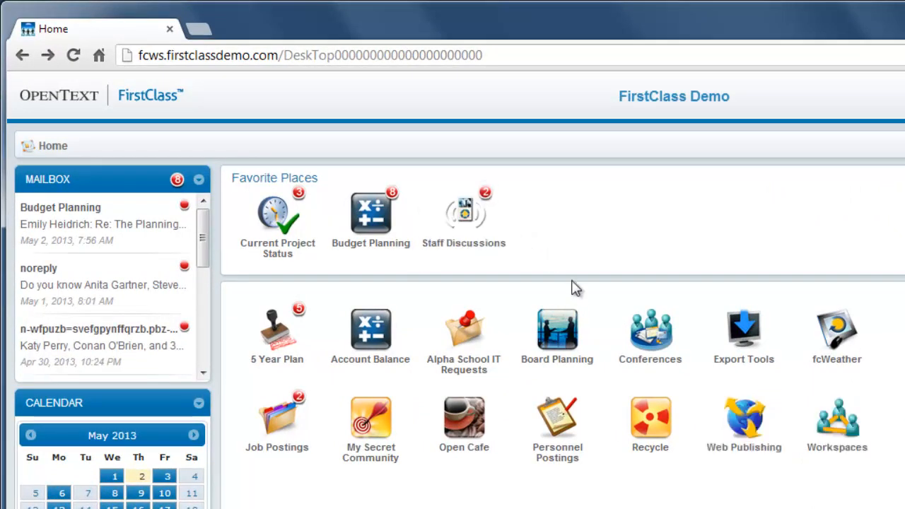
{"action": "mouse_move", "coordinate": [464, 212]}
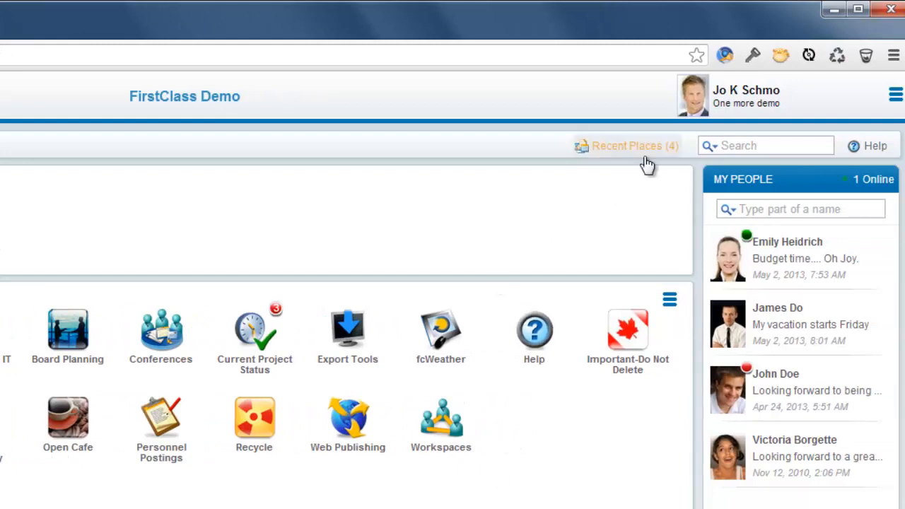
Open the Important Planning Meeting draft, then remove it from Recent Places and close that list.
{"action": "left_click", "coordinate": [627, 146]}
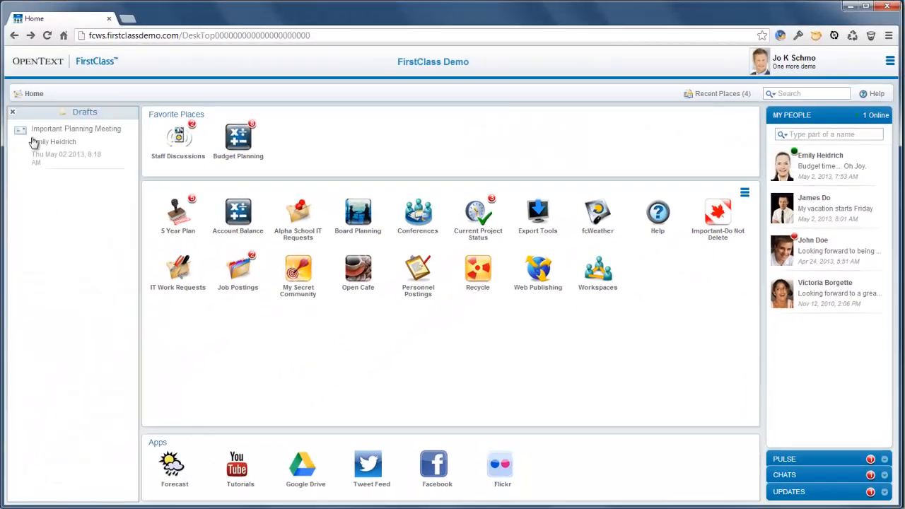
{"action": "double_click", "coordinate": [76, 128]}
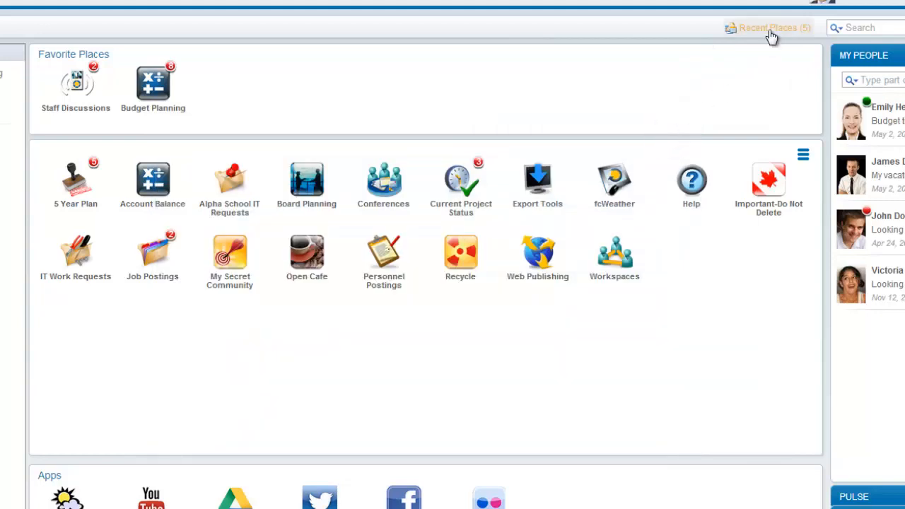
{"action": "left_click", "coordinate": [769, 28]}
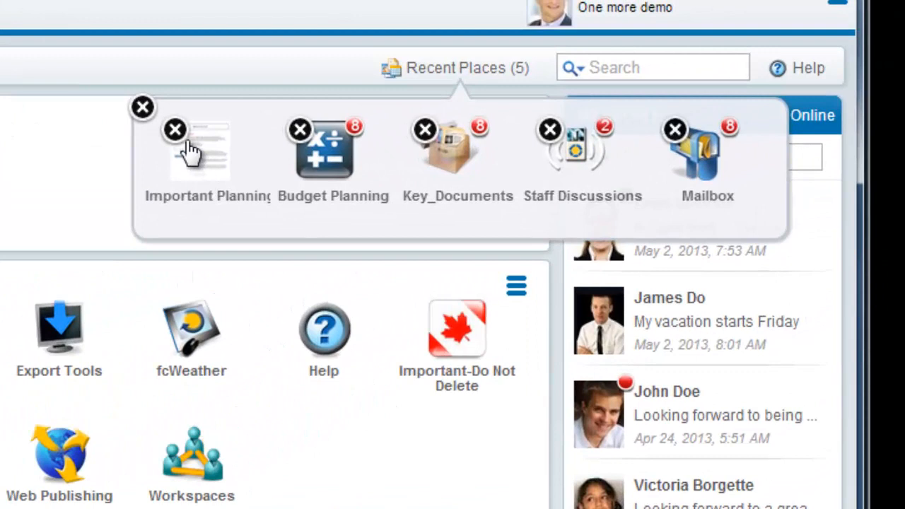
{"action": "left_click", "coordinate": [175, 129]}
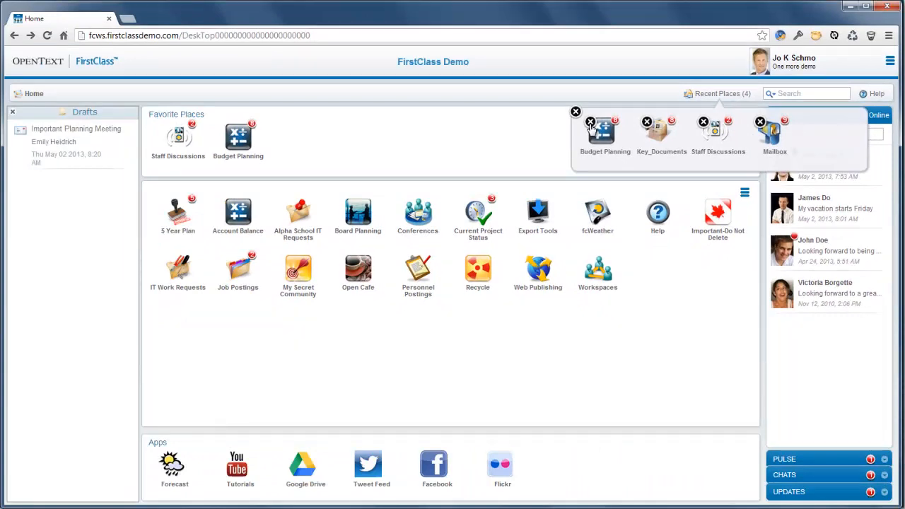
{"action": "left_click", "coordinate": [575, 111]}
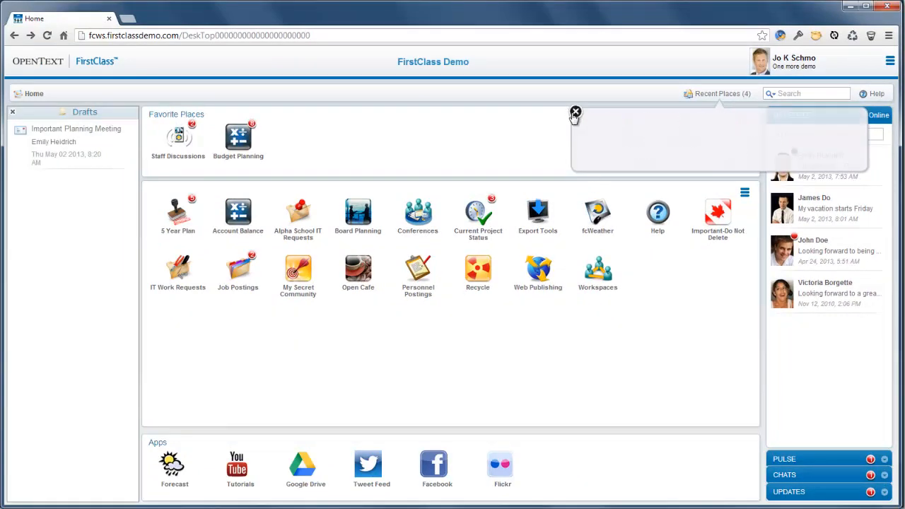
{"action": "left_click", "coordinate": [576, 113]}
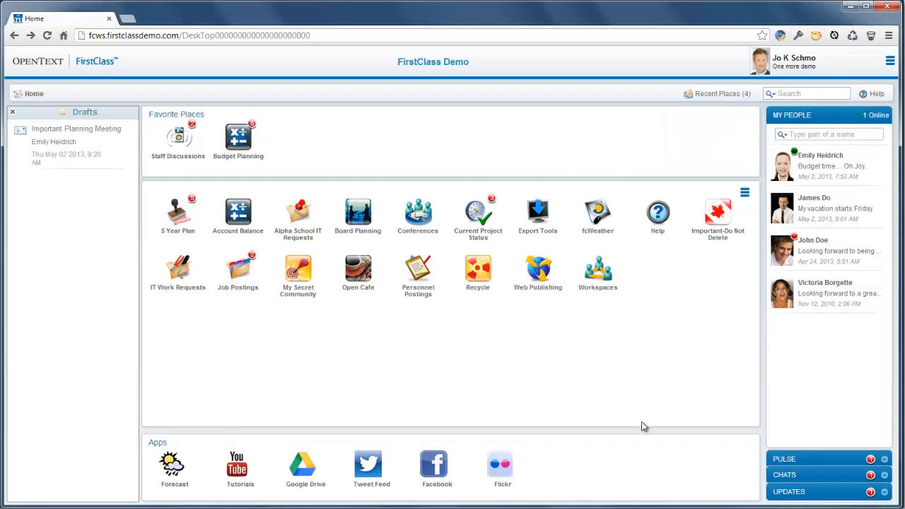